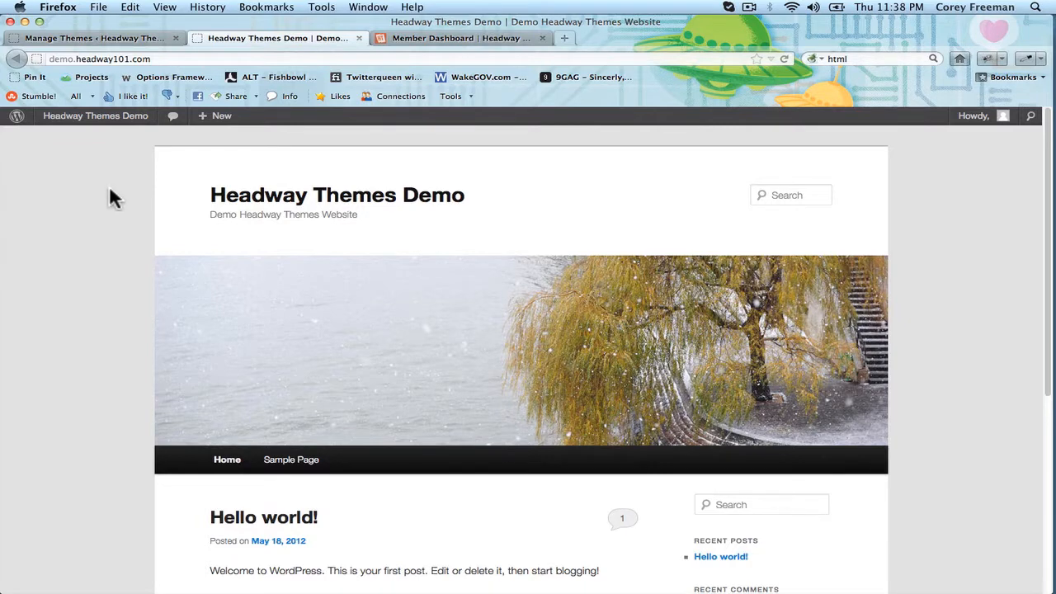
pyautogui.moveTo(425, 38)
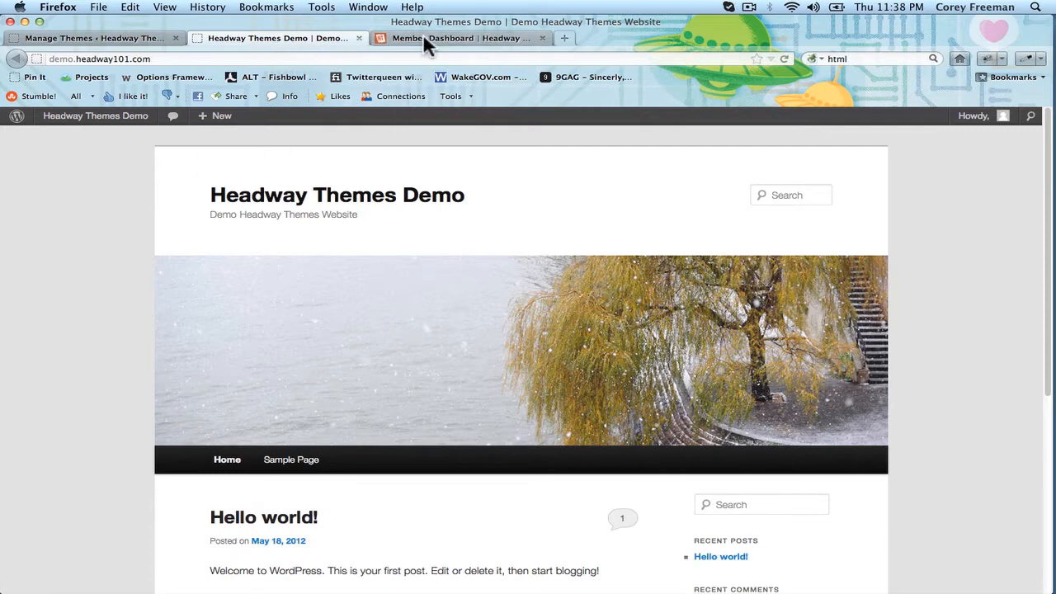
# Download headway-312.zip from the Headway member dashboard and save it to the computer
pyautogui.click(458, 38)
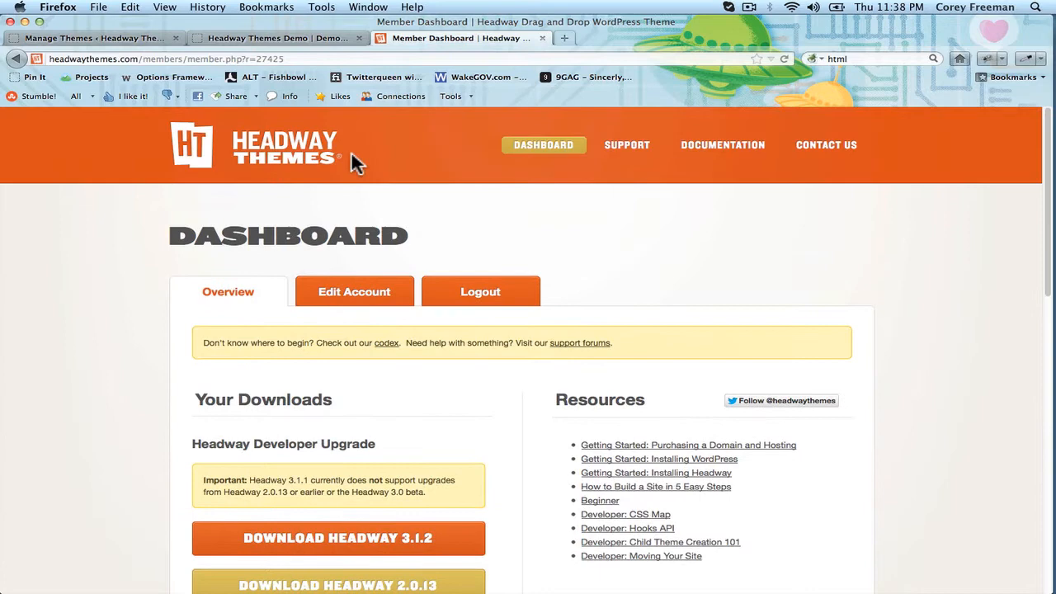
pyautogui.scroll(-3)
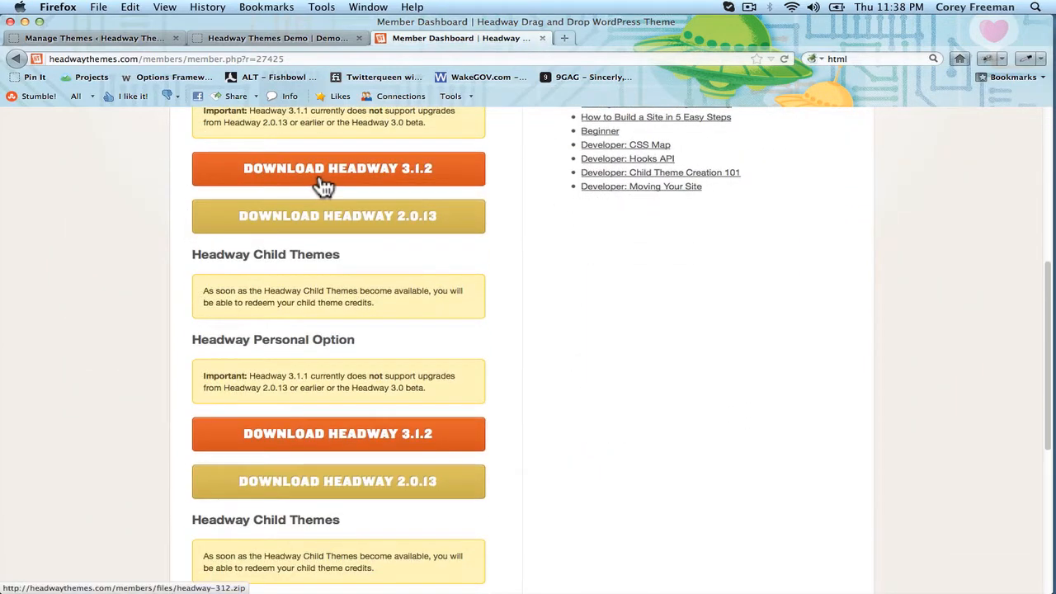
pyautogui.click(338, 168)
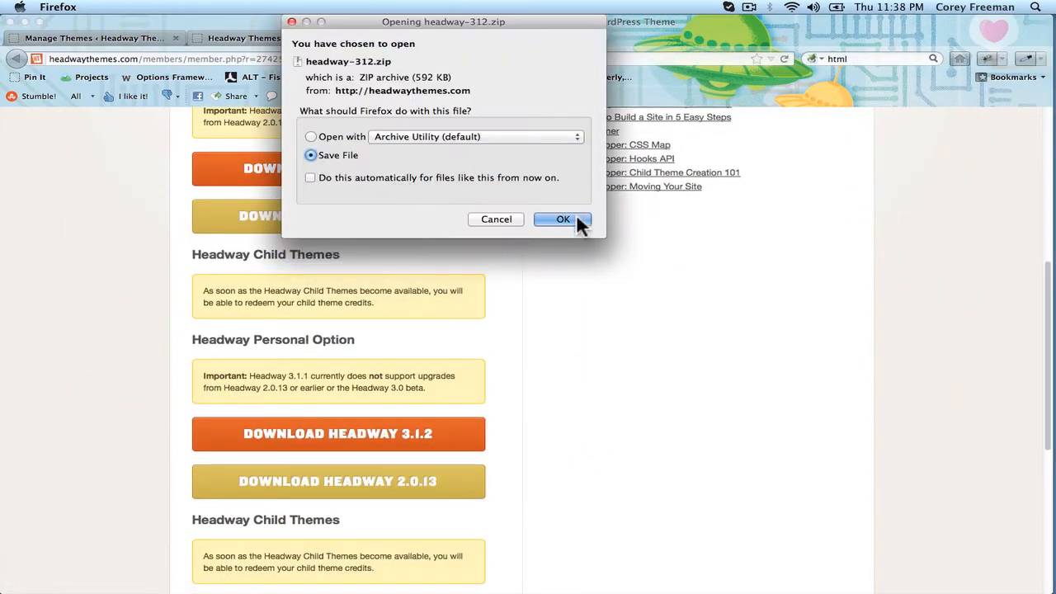
pyautogui.click(562, 219)
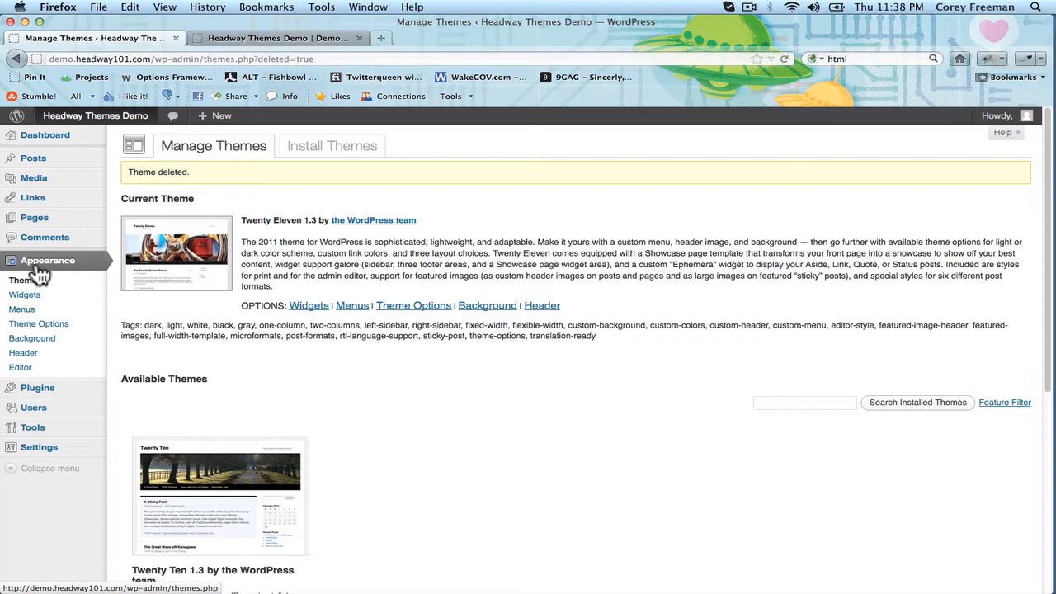
# Go from Appearance > Themes to the Install Themes page
pyautogui.click(25, 279)
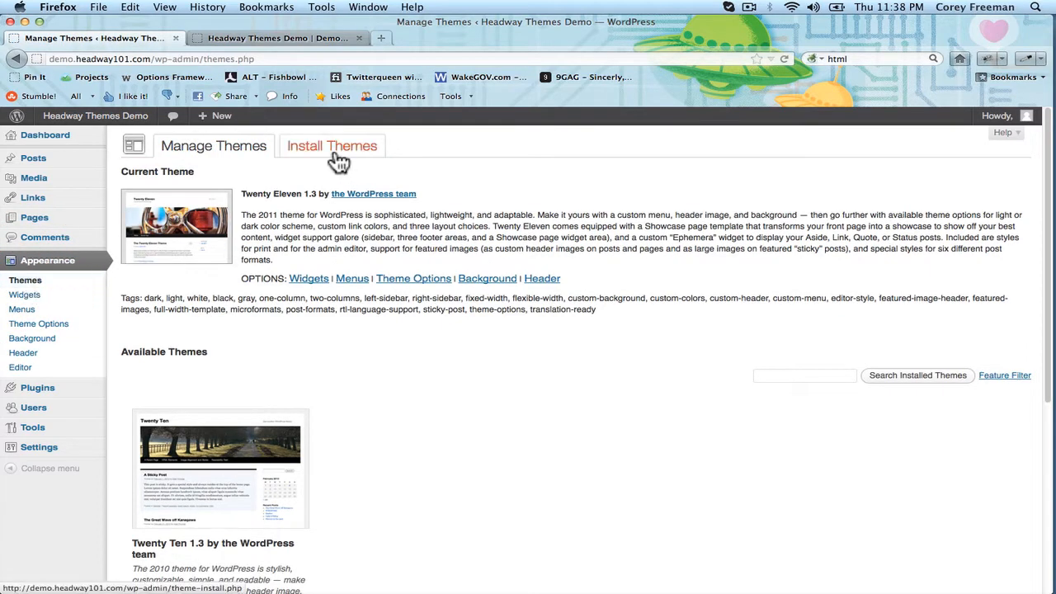
pyautogui.click(333, 145)
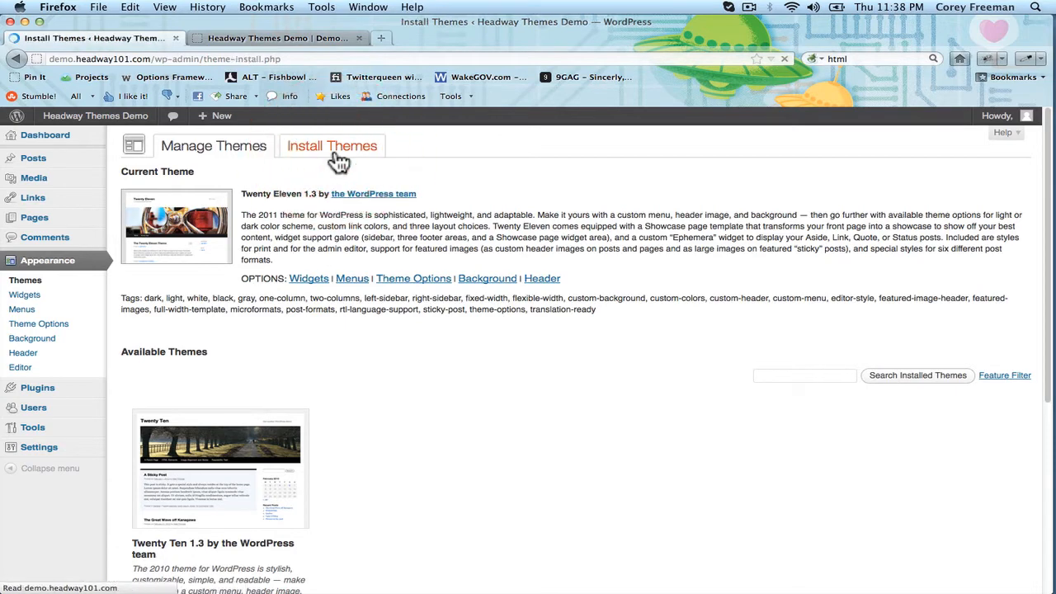
# Upload headway-312.zip from Downloads and start installing it as a theme
pyautogui.click(331, 145)
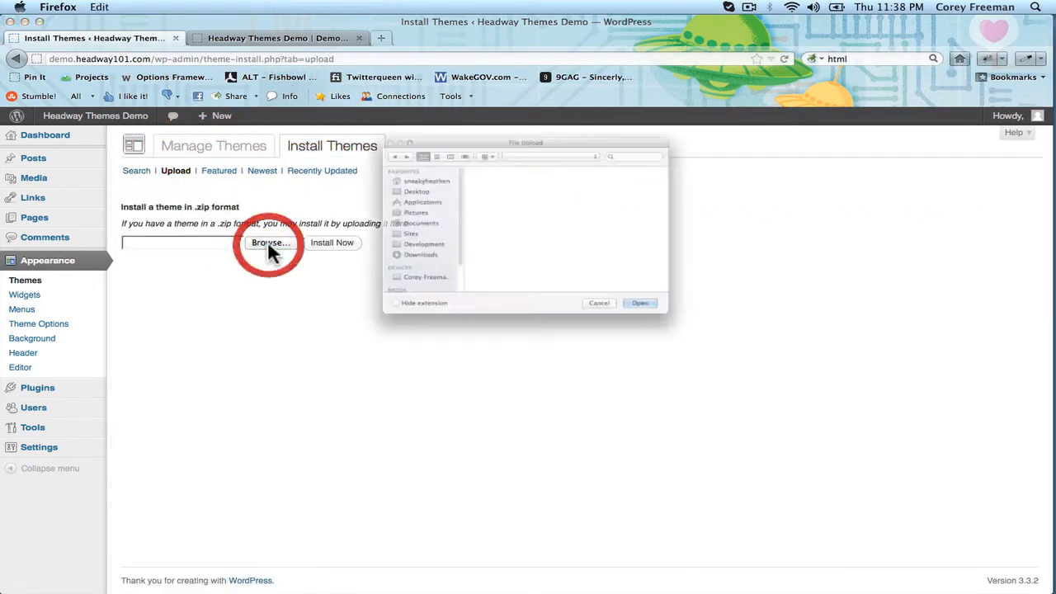
pyautogui.click(586, 239)
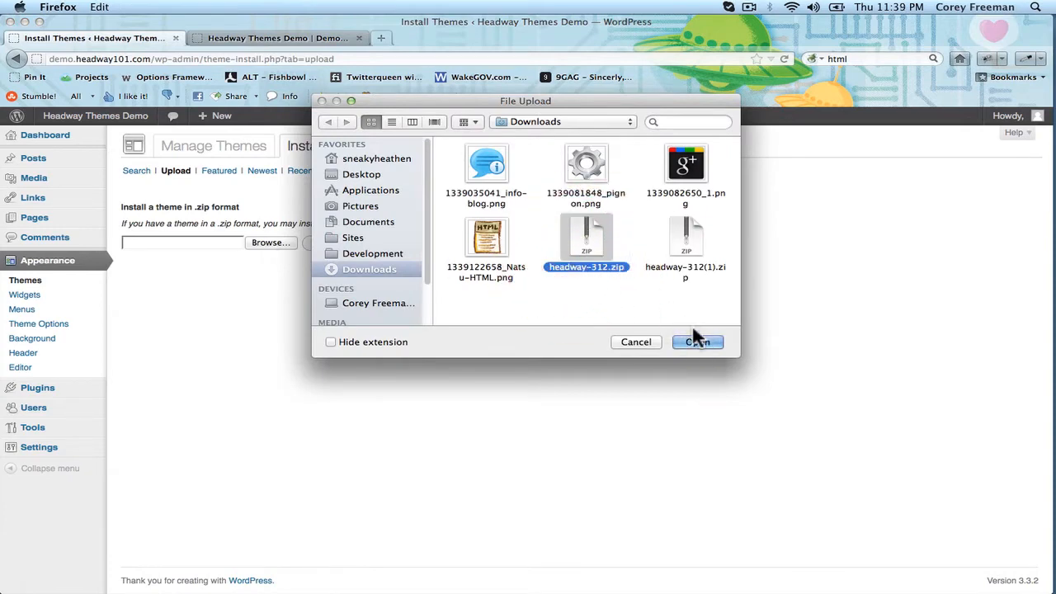
pyautogui.click(697, 342)
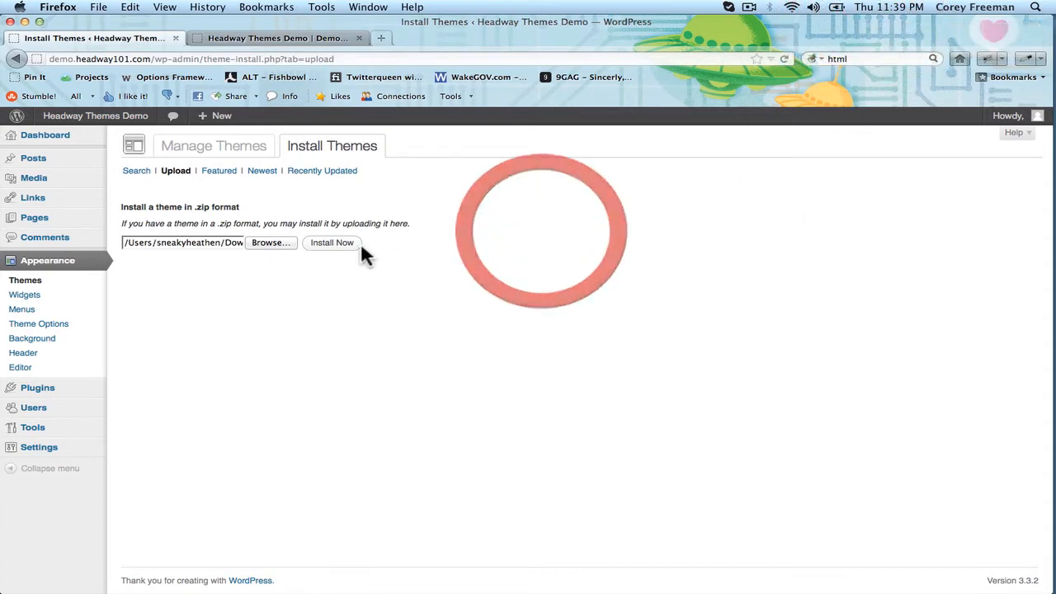
pyautogui.click(332, 242)
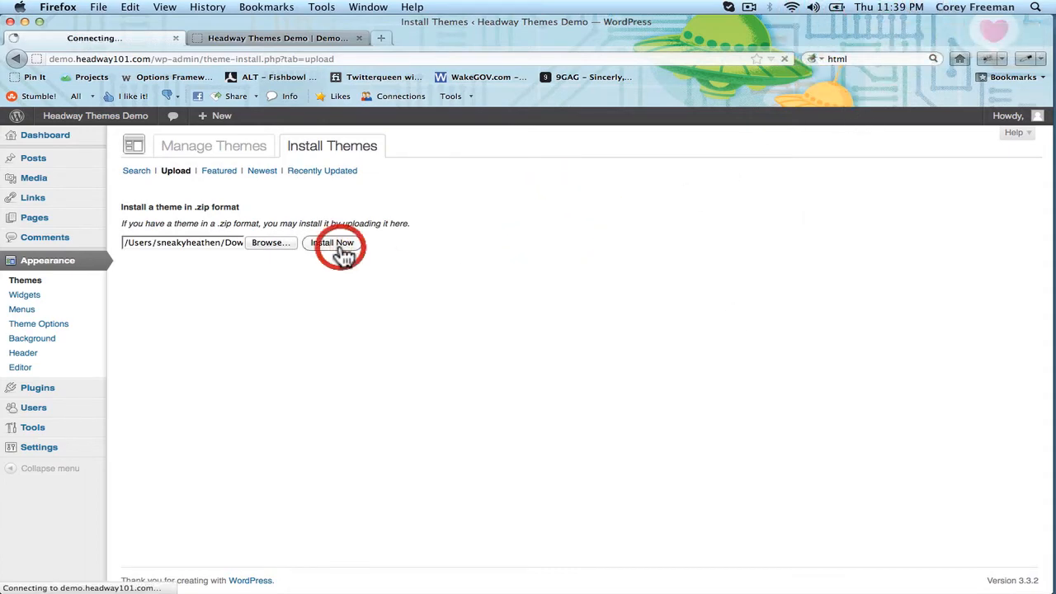
# Activate the installed Headway 3.1.2 theme and view the live site showing 'No Content to Display'
pyautogui.click(332, 242)
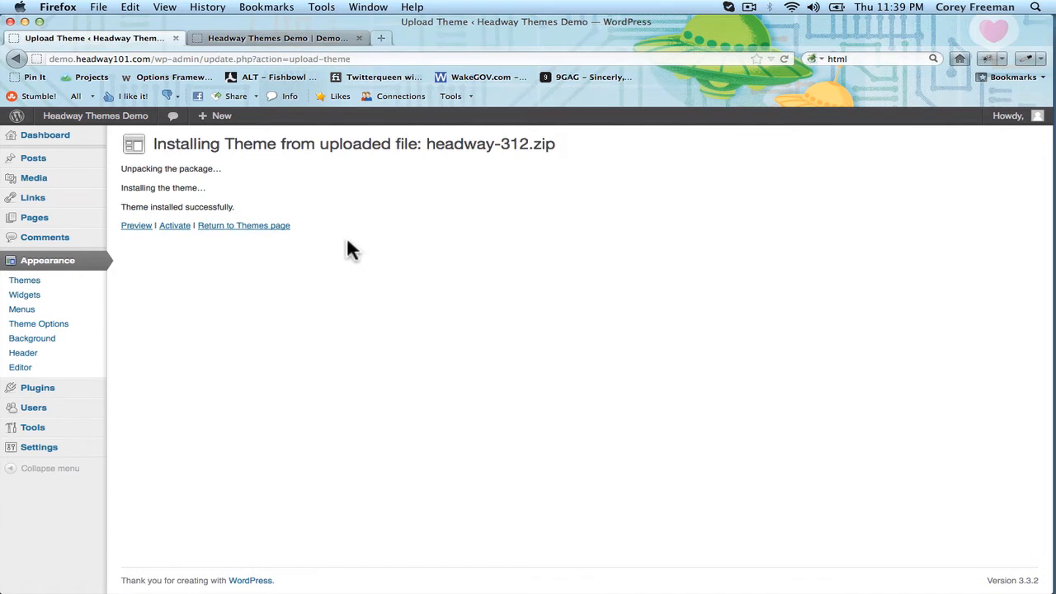
pyautogui.click(174, 225)
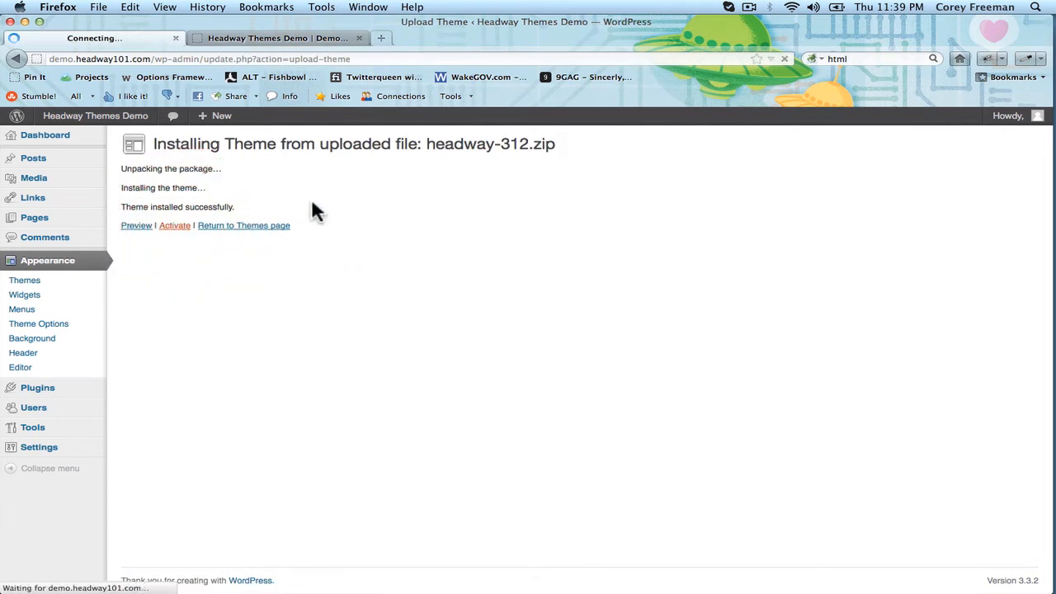
pyautogui.click(174, 226)
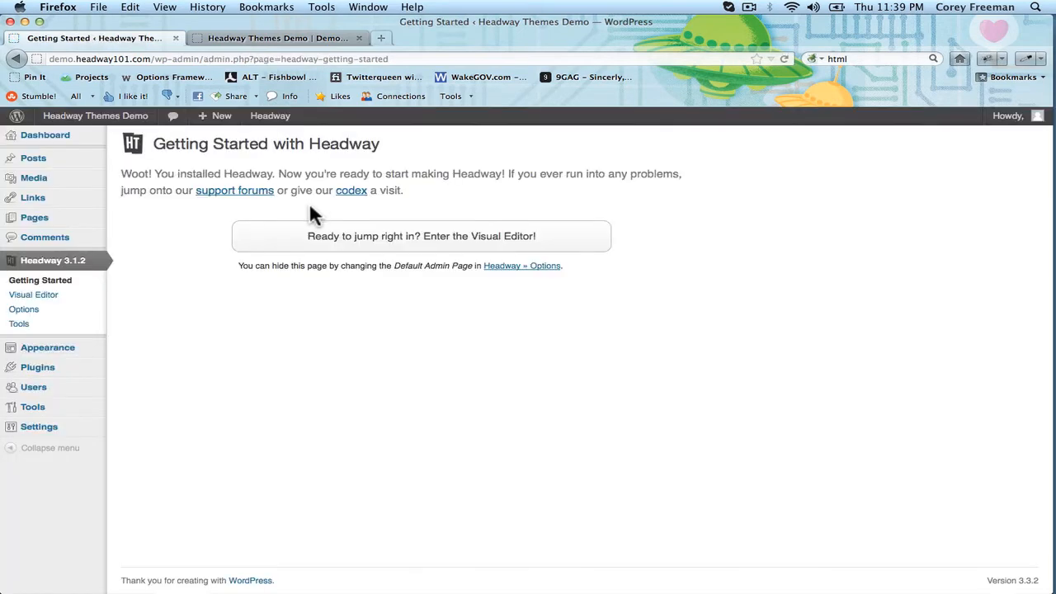
pyautogui.click(277, 38)
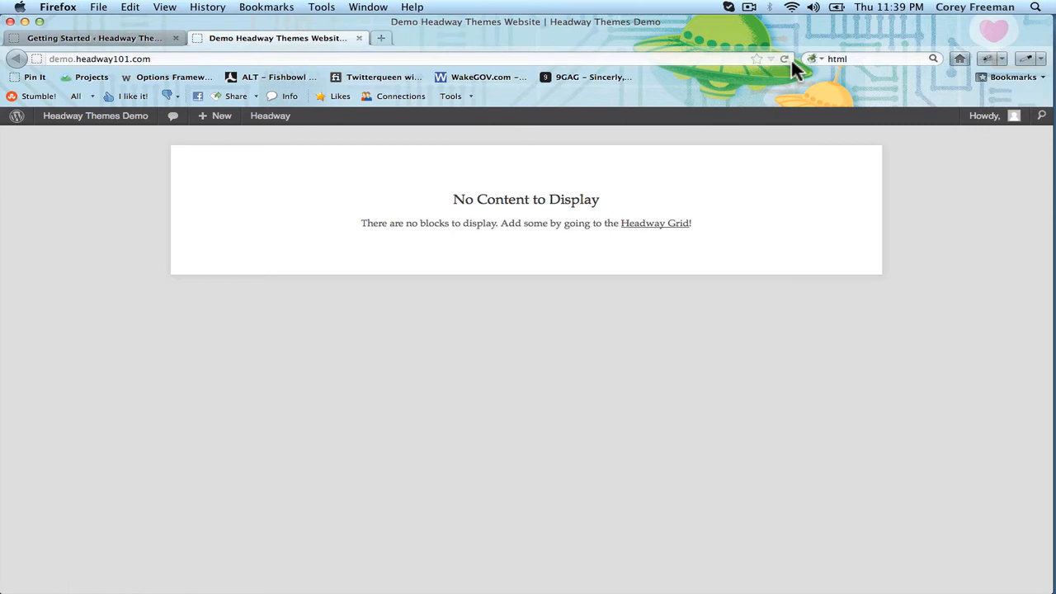
pyautogui.moveTo(625, 212)
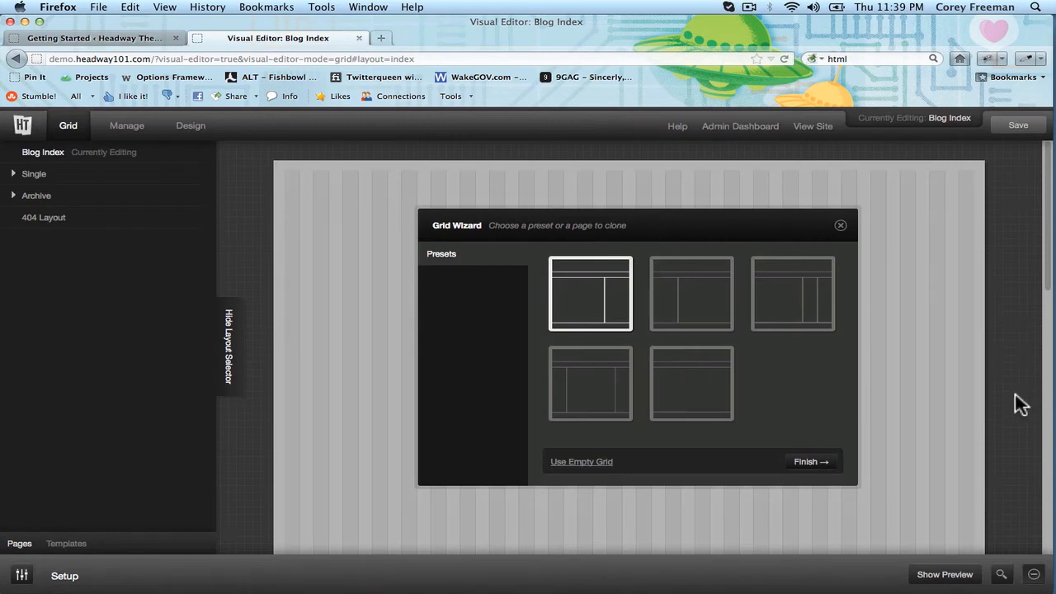
pyautogui.moveTo(946, 275)
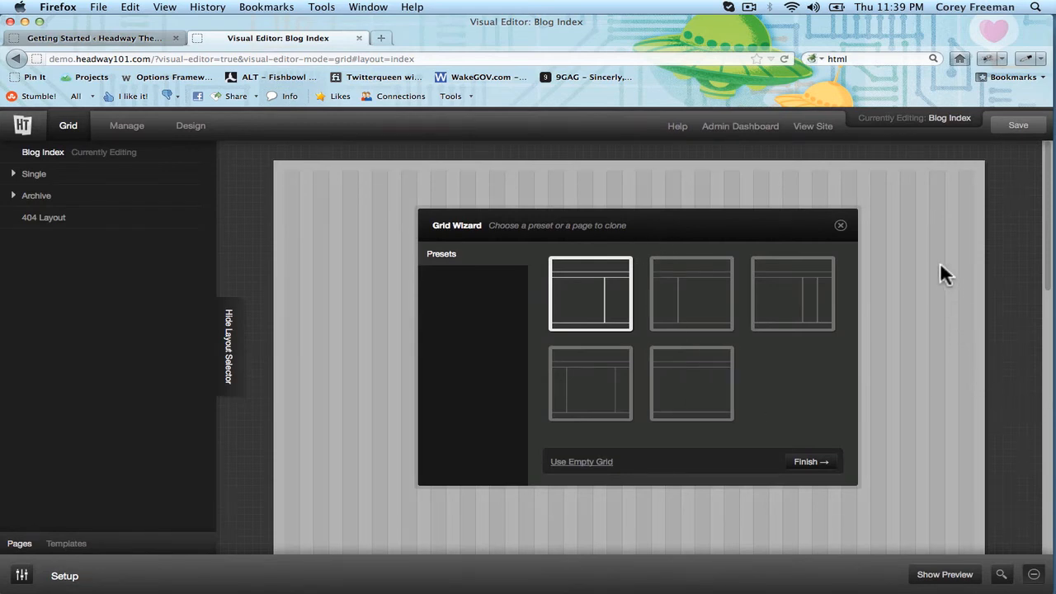